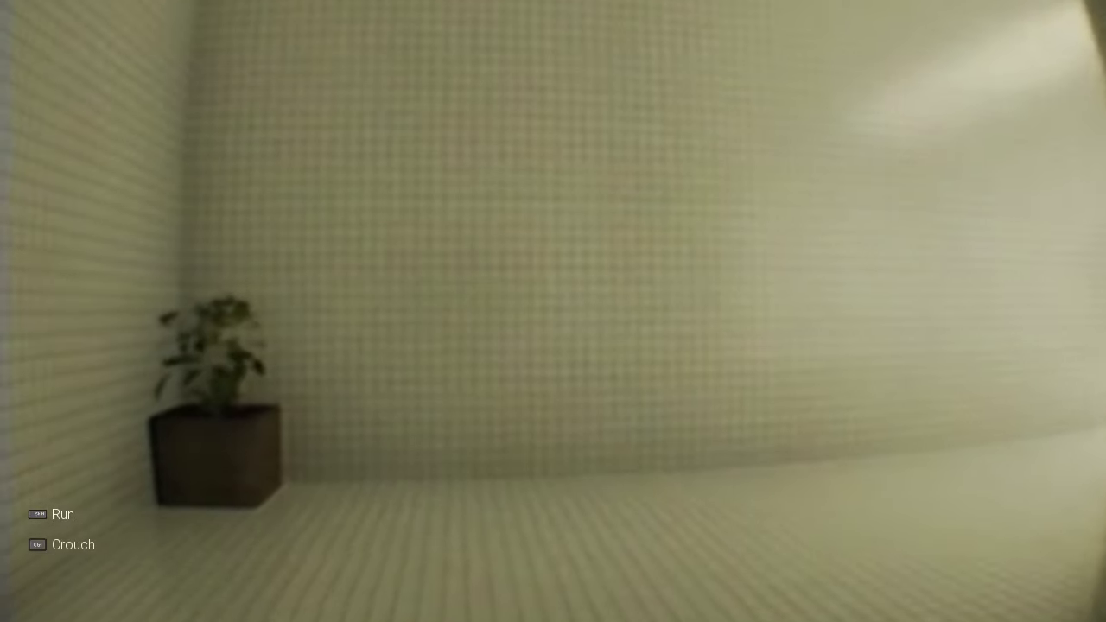
key("w")
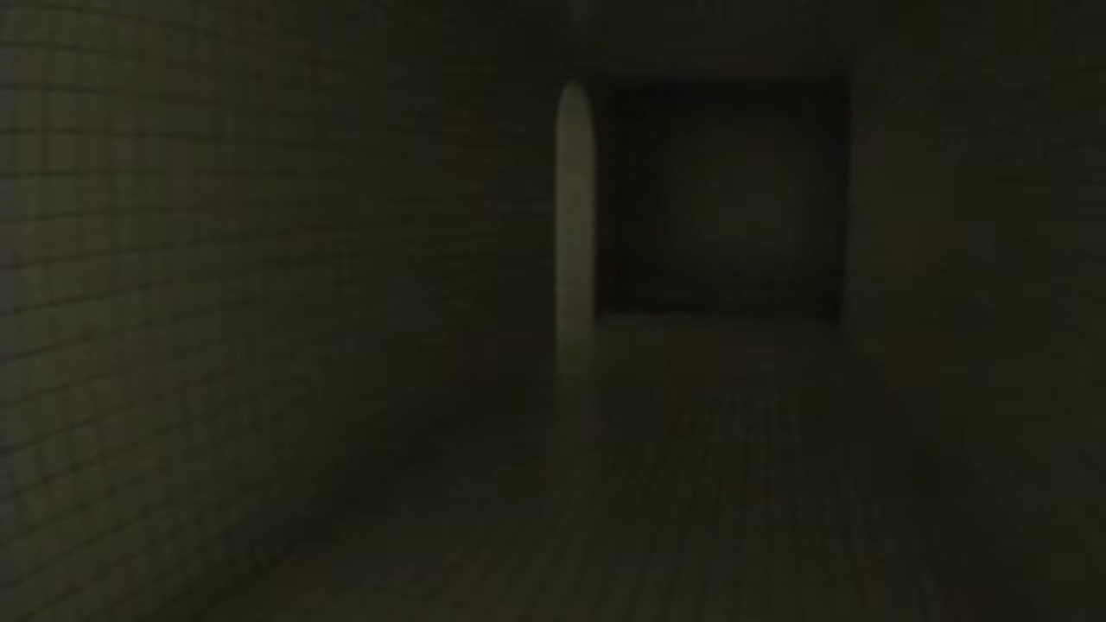
mouse_move(554, 311)
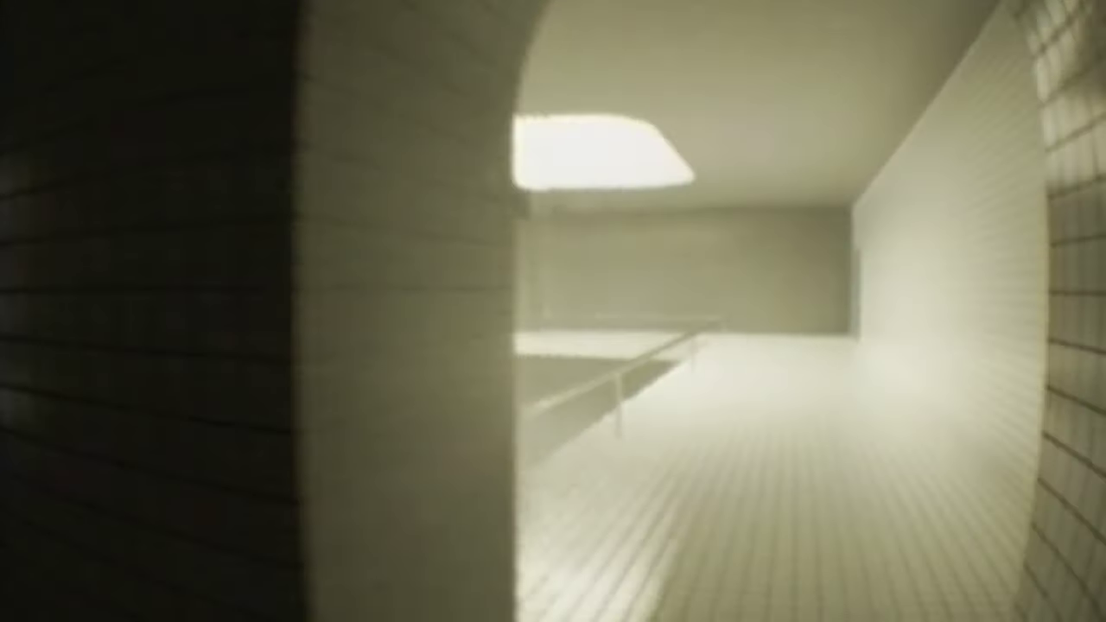